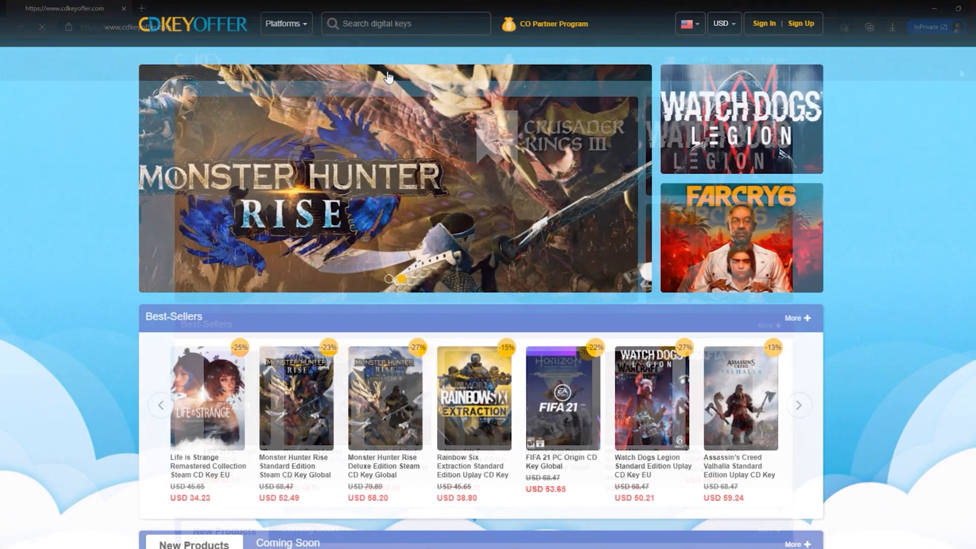
- Open the Windows 10 Pro OEM key, buy it, and apply the promo code
scroll("down", 3)
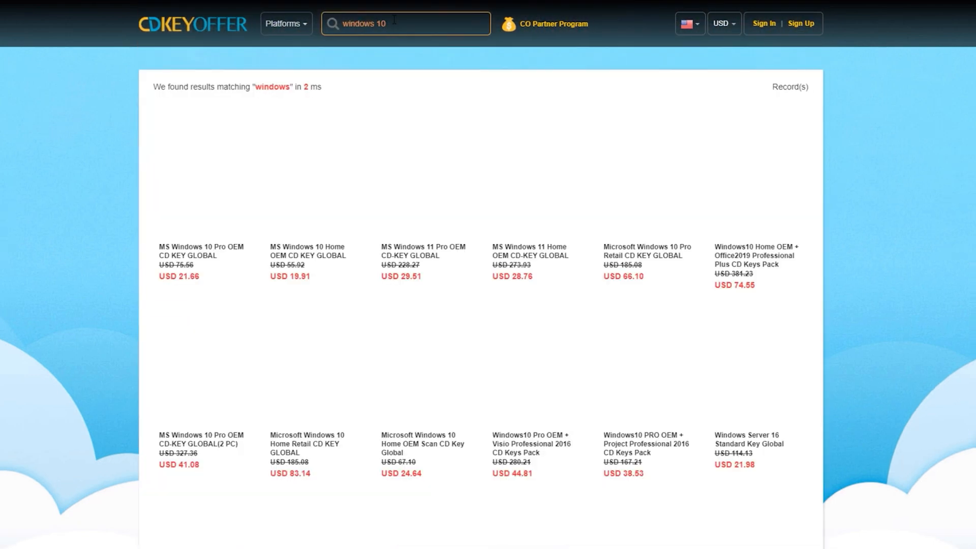
left_click(200, 251)
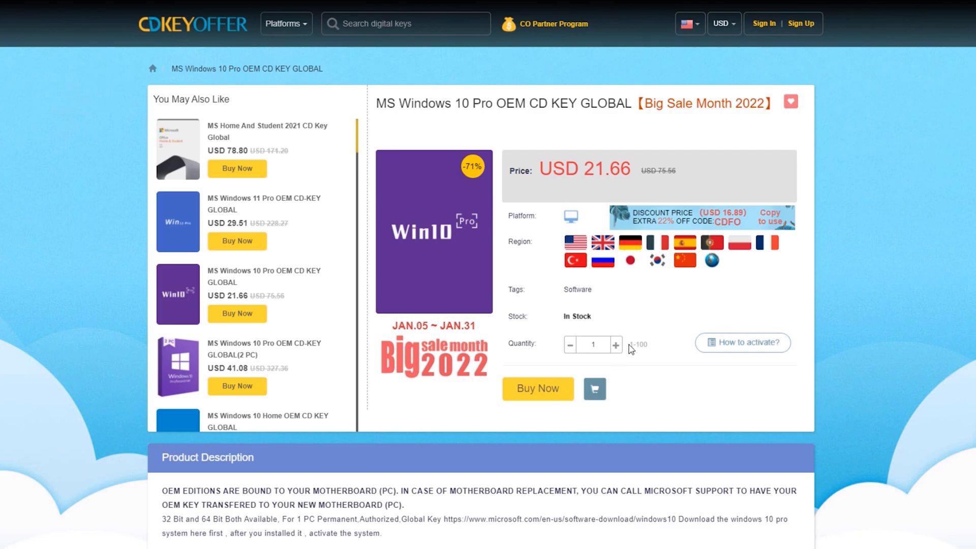
left_click(537, 391)
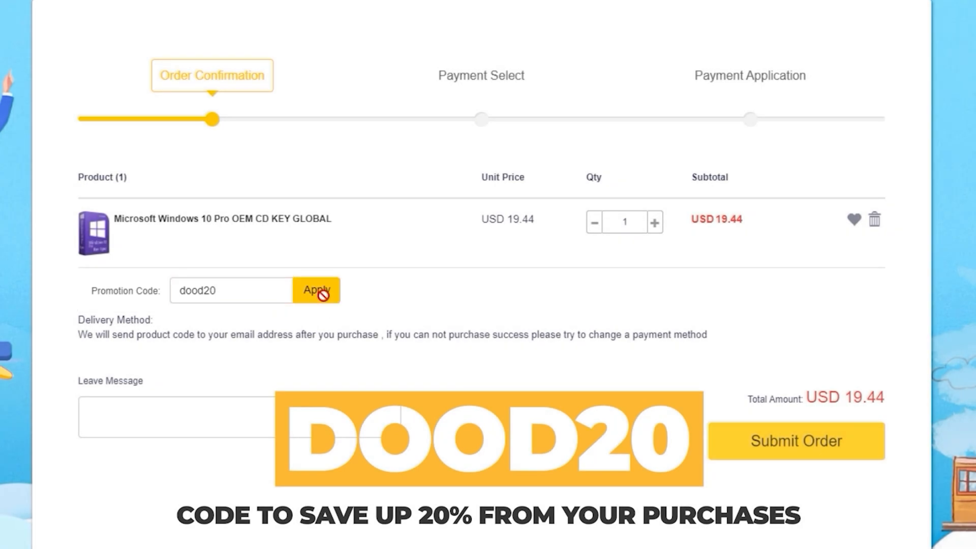
left_click(316, 296)
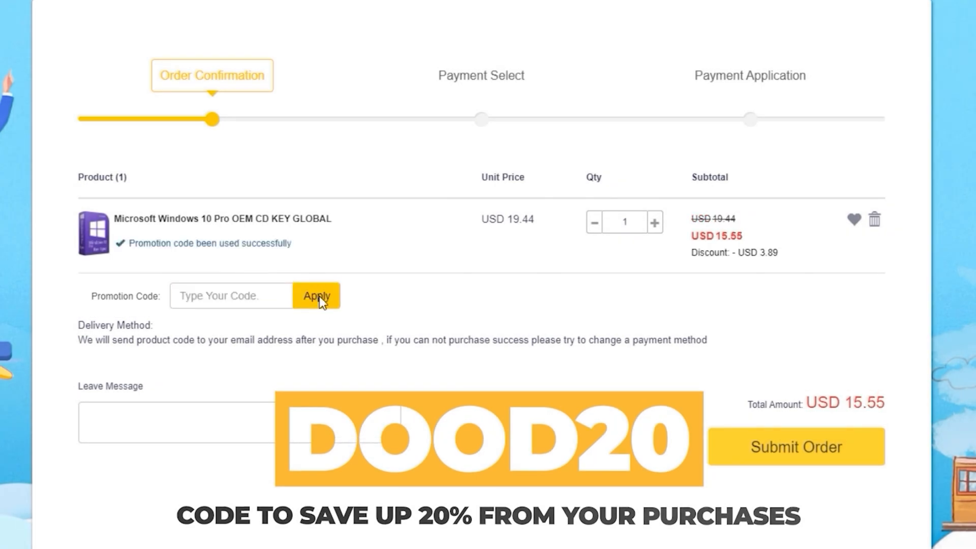
- Pay for the order with PayPal, retrieve the key, and submit it for activation
left_click(795, 447)
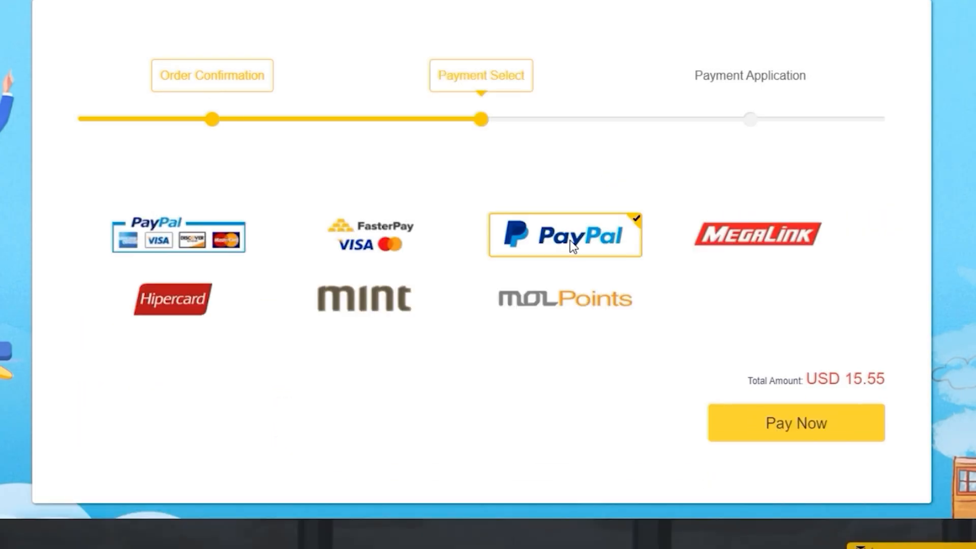
left_click(795, 423)
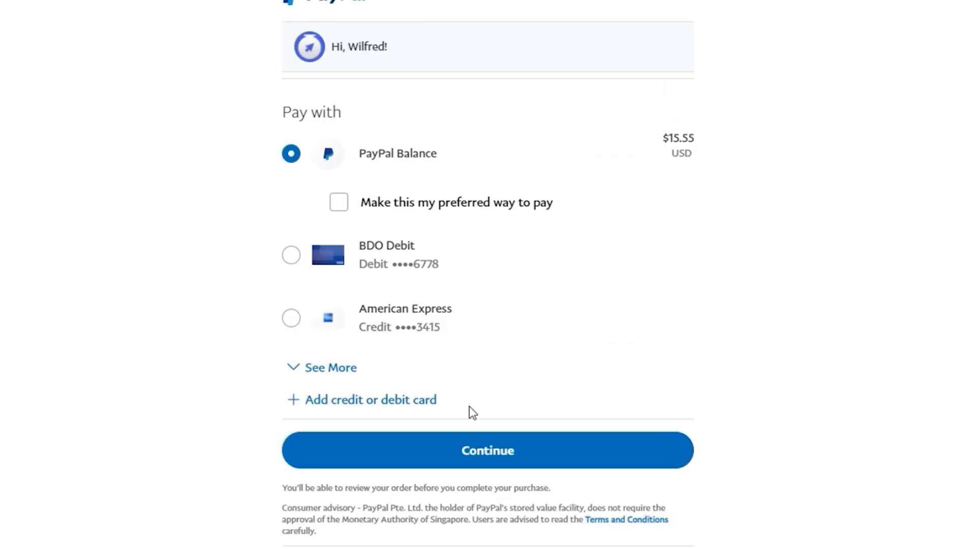
left_click(487, 450)
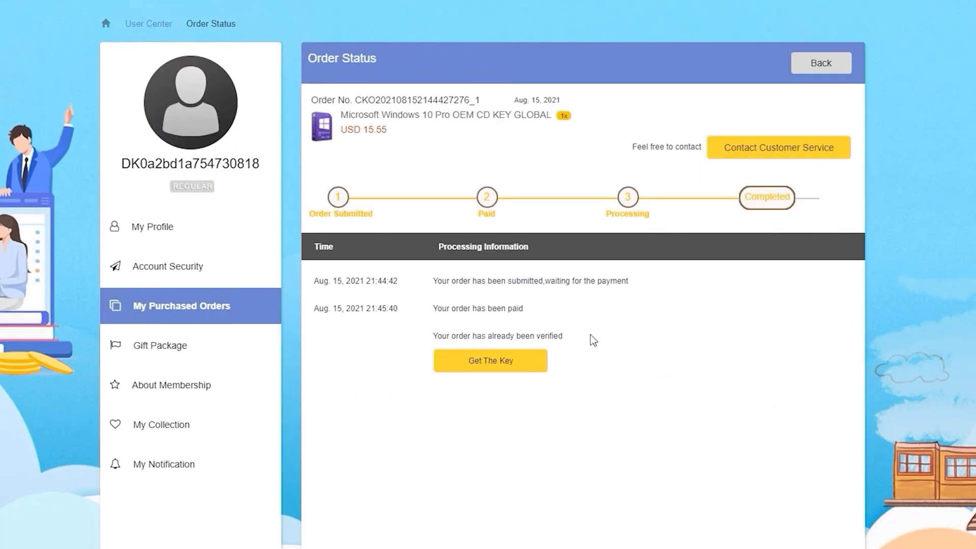
left_click(490, 360)
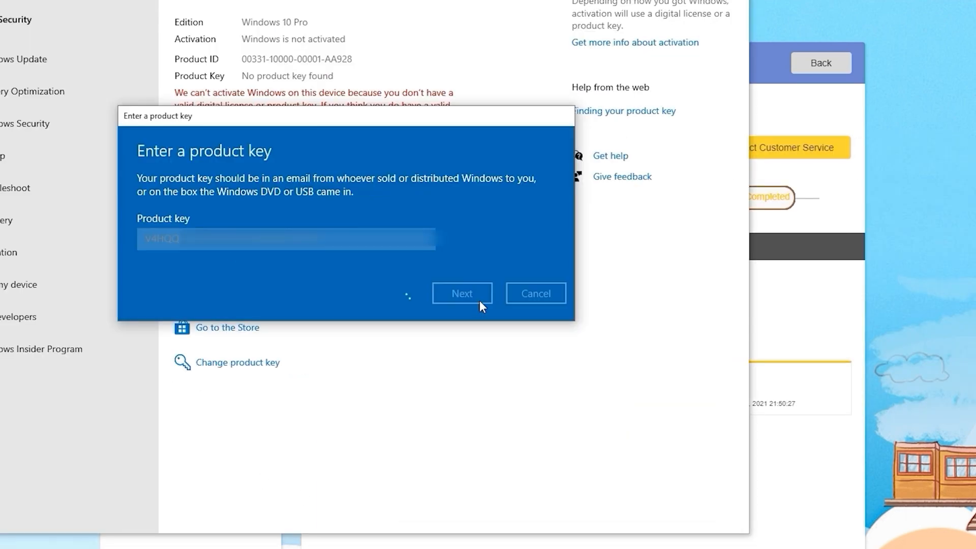
left_click(463, 294)
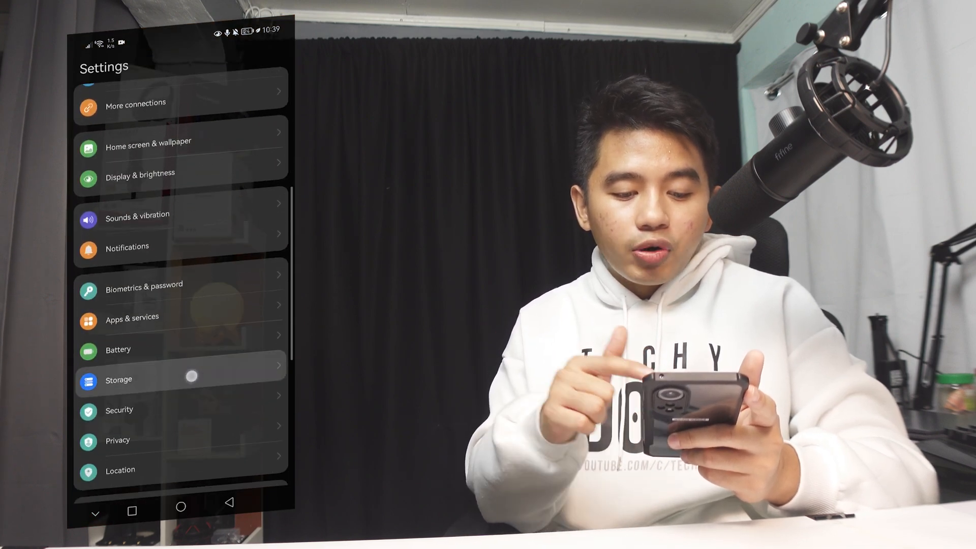
- Open the Storage page in the phone's Settings
left_click(119, 380)
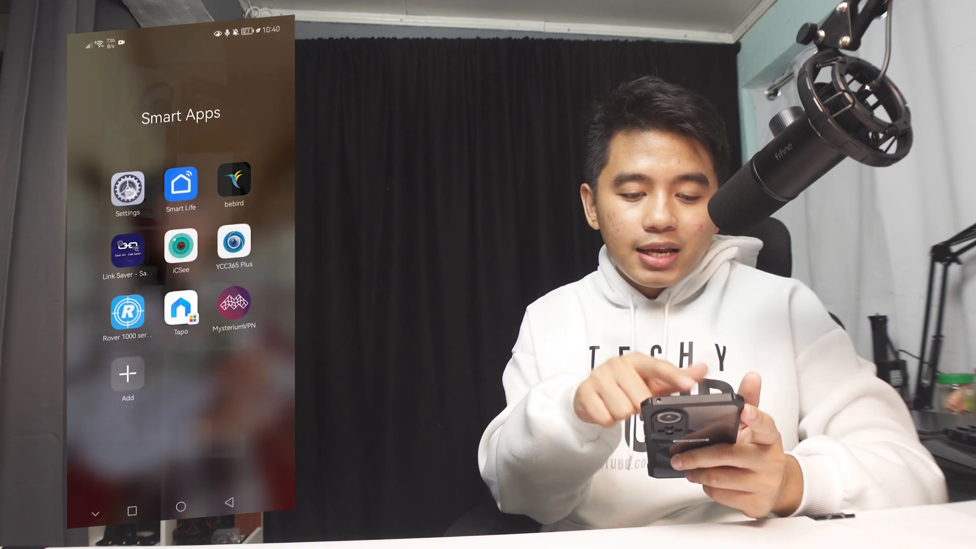
- Launch Settings from the Smart Apps folder and go to the Battery page
left_click(128, 183)
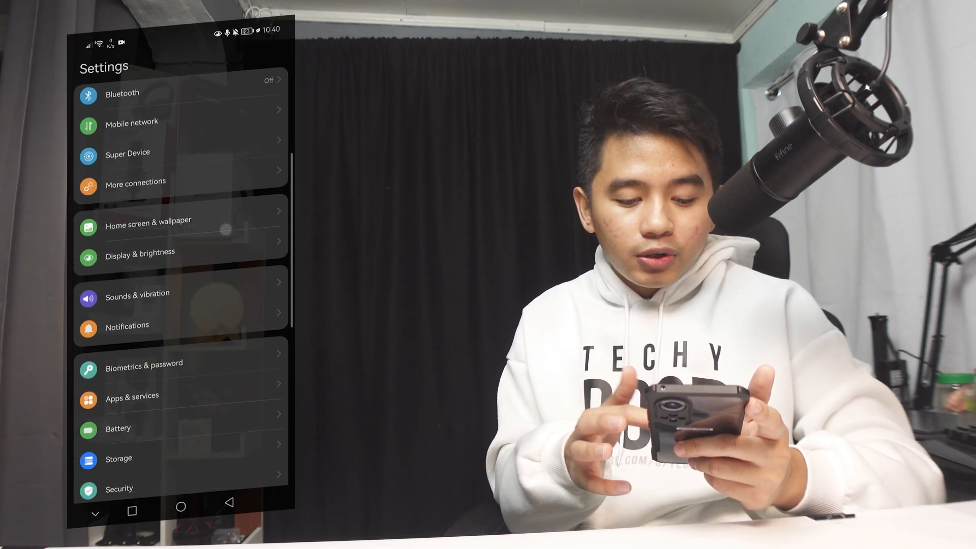
left_click(117, 428)
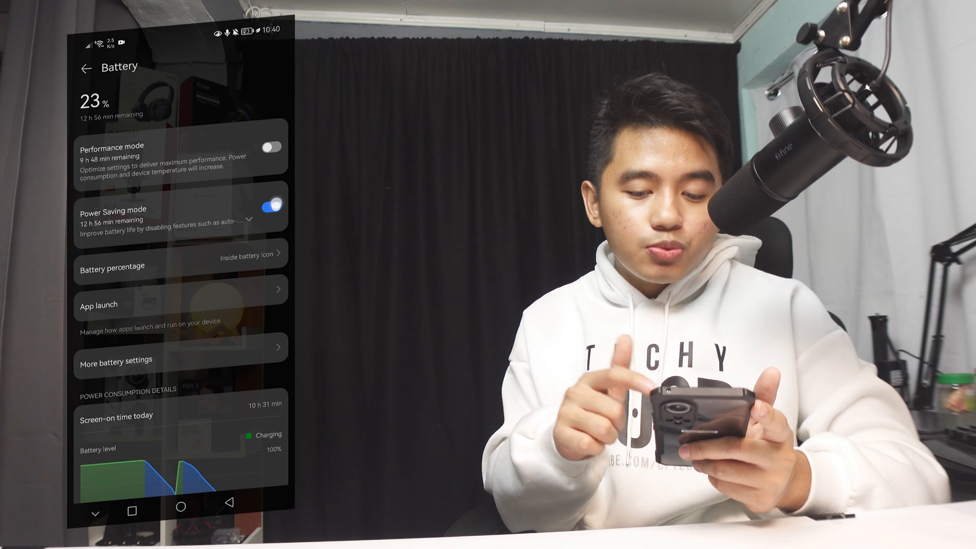
- Turn off Power Saving mode and turn on Performance mode
left_click(271, 206)
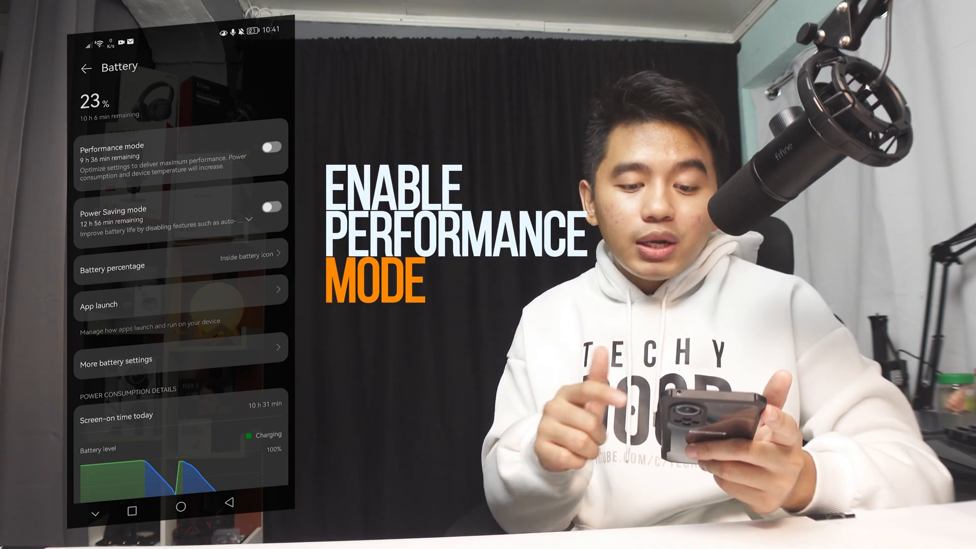
left_click(270, 147)
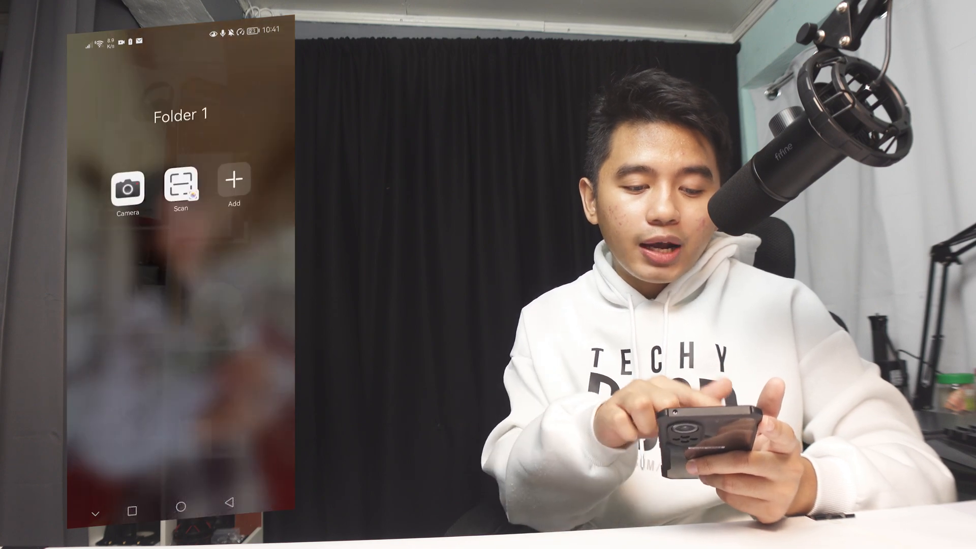
- Launch the Camera app from Folder 1
left_click(127, 187)
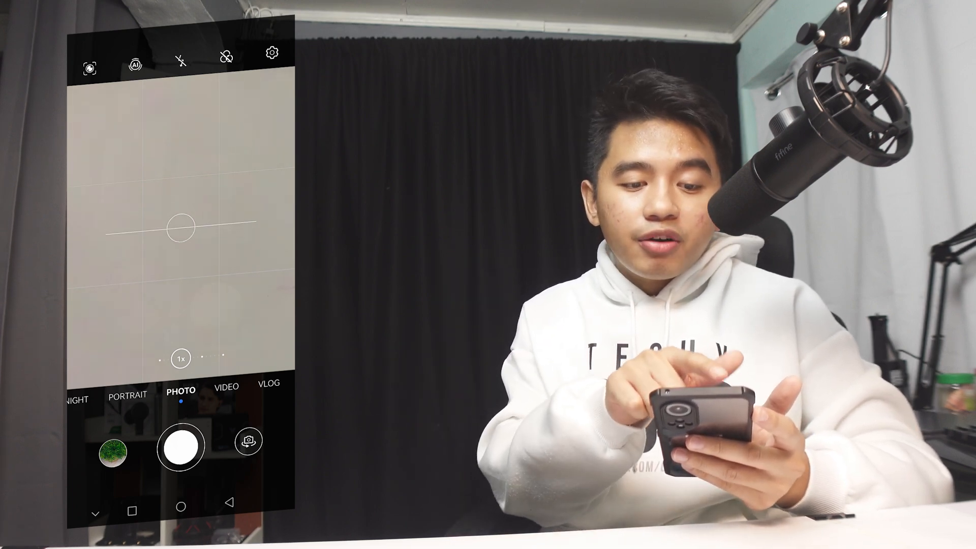
left_click(134, 51)
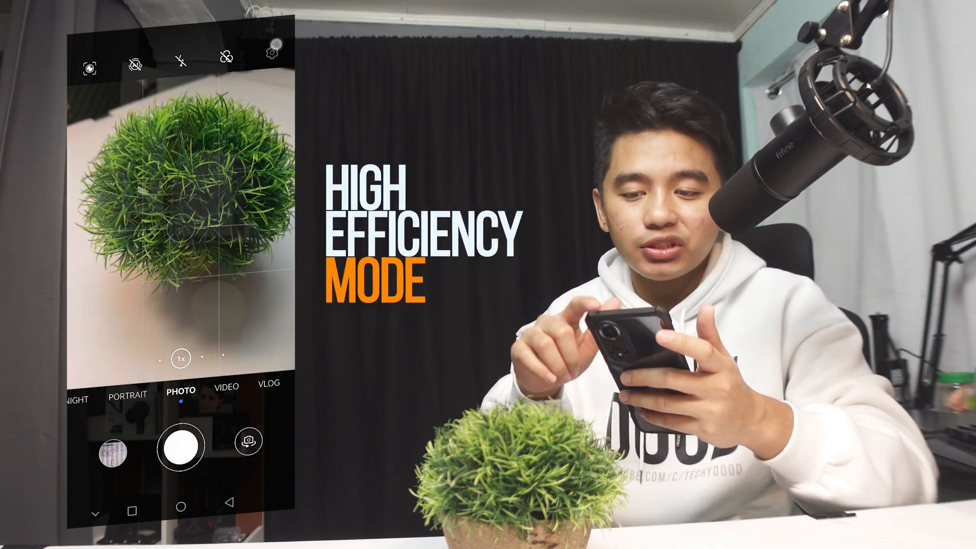
- Change the video resolution in camera settings, then switch the camera to Video mode
left_click(271, 52)
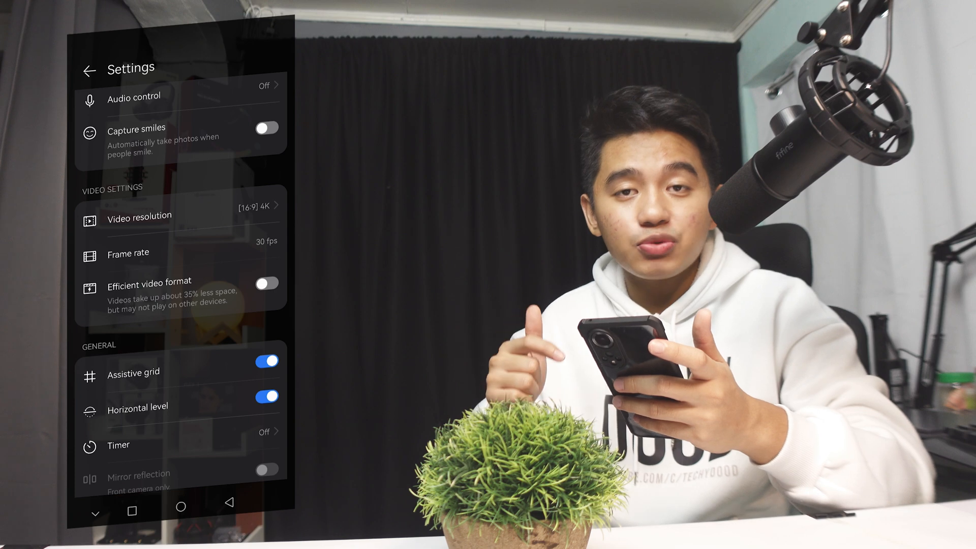
scroll("down", 3)
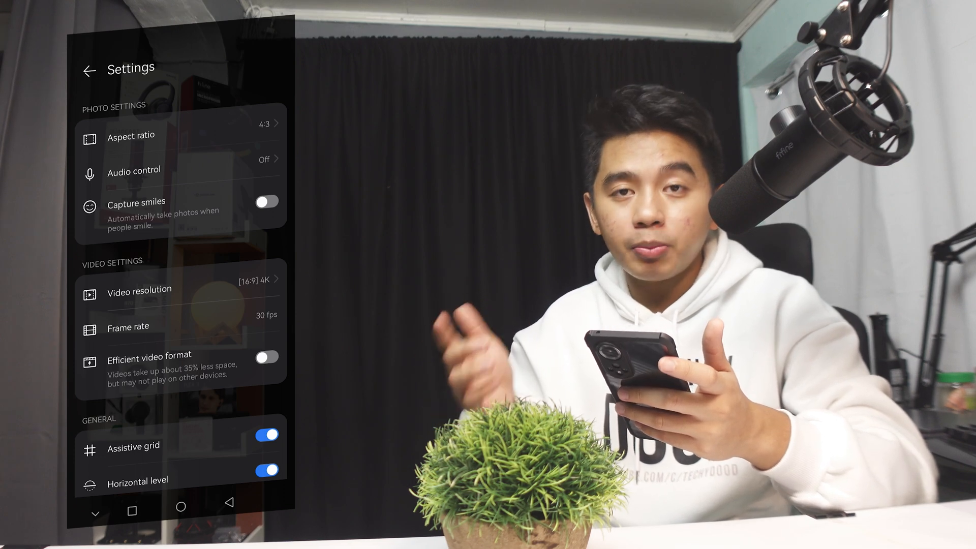
left_click(266, 357)
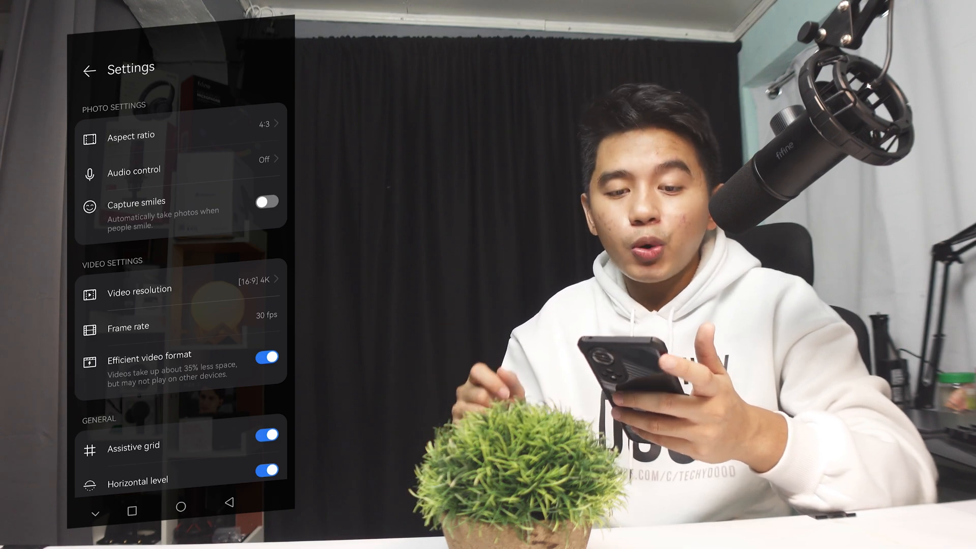
left_click(89, 69)
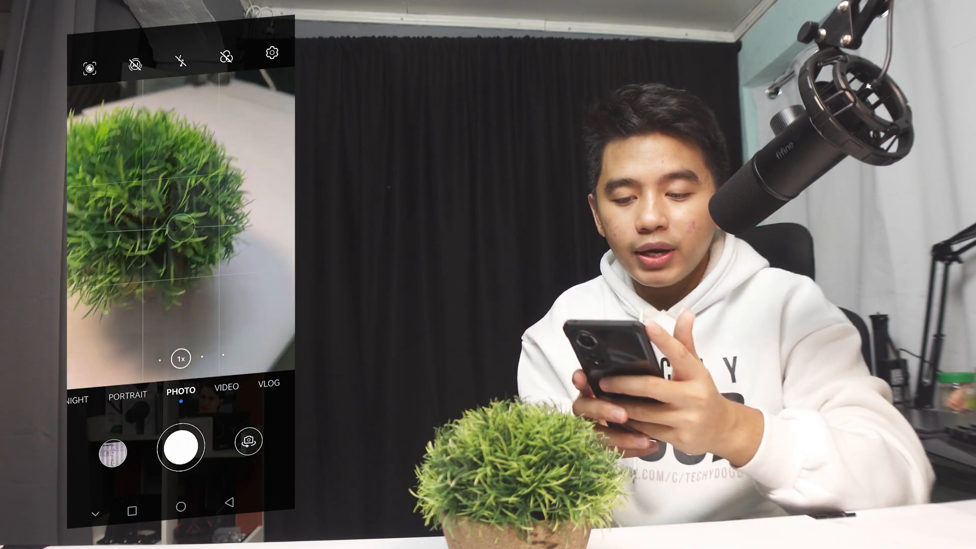
left_click(226, 393)
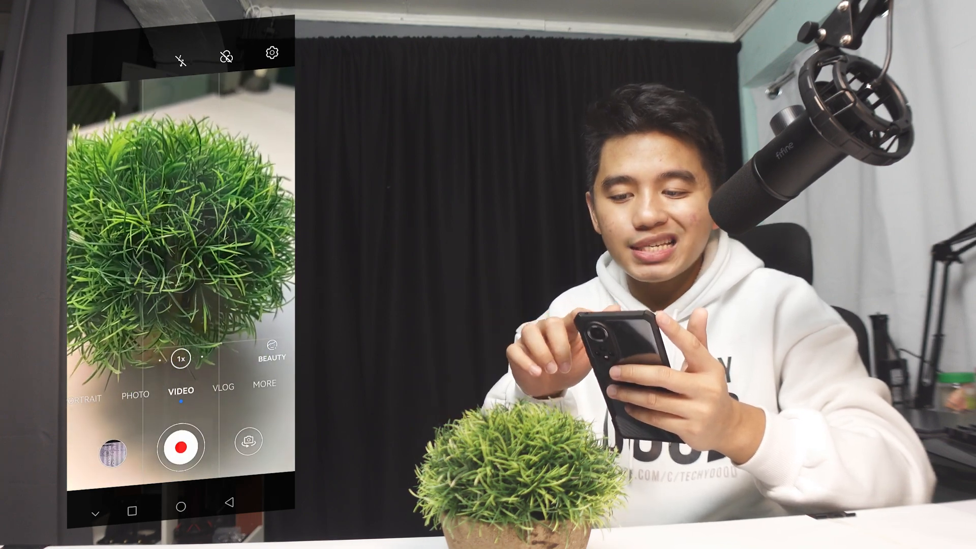
- Set the camera's video to 16:9 1080p at 60 fps
left_click(271, 52)
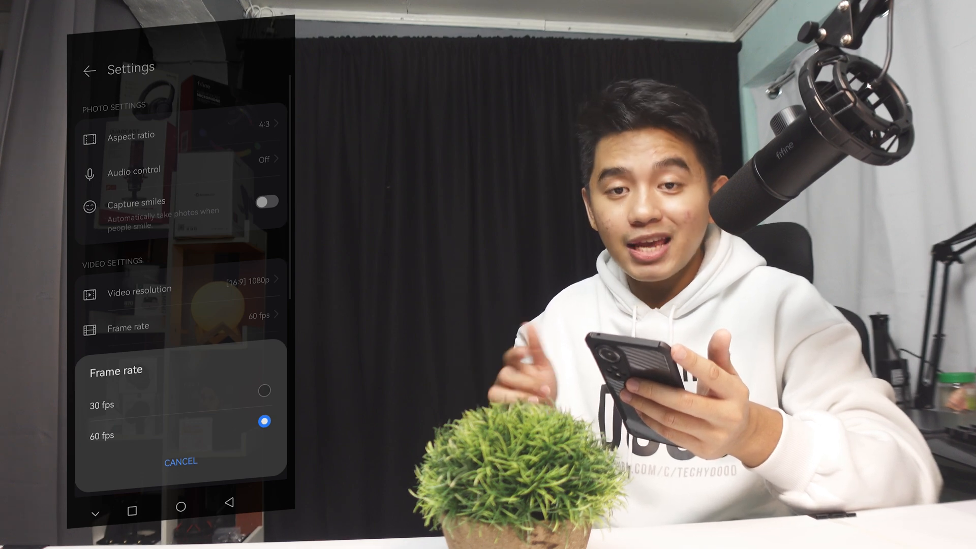
left_click(180, 461)
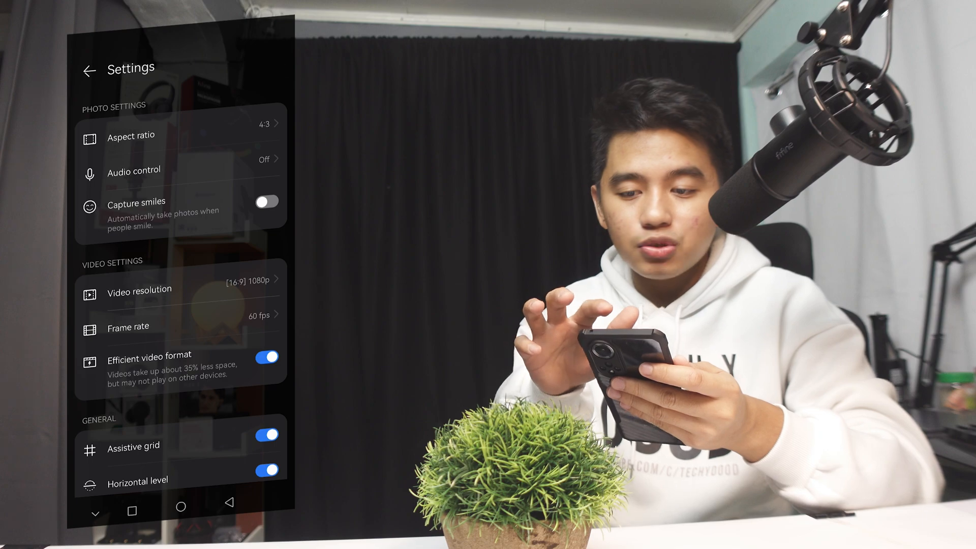
- Back out of Camera settings and leave the Camera app
left_click(90, 68)
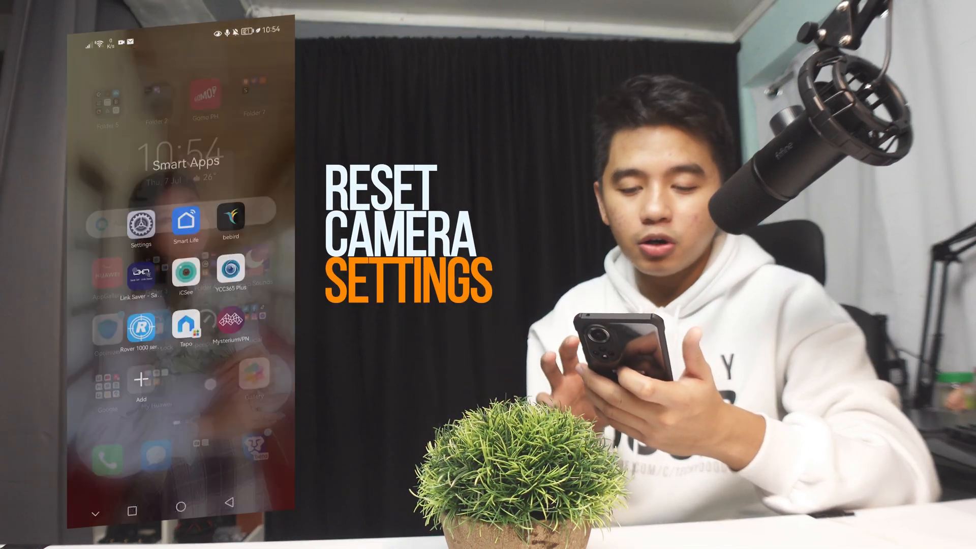
- Launch Settings and go to Apps & services > Apps to list installed apps
left_click(142, 224)
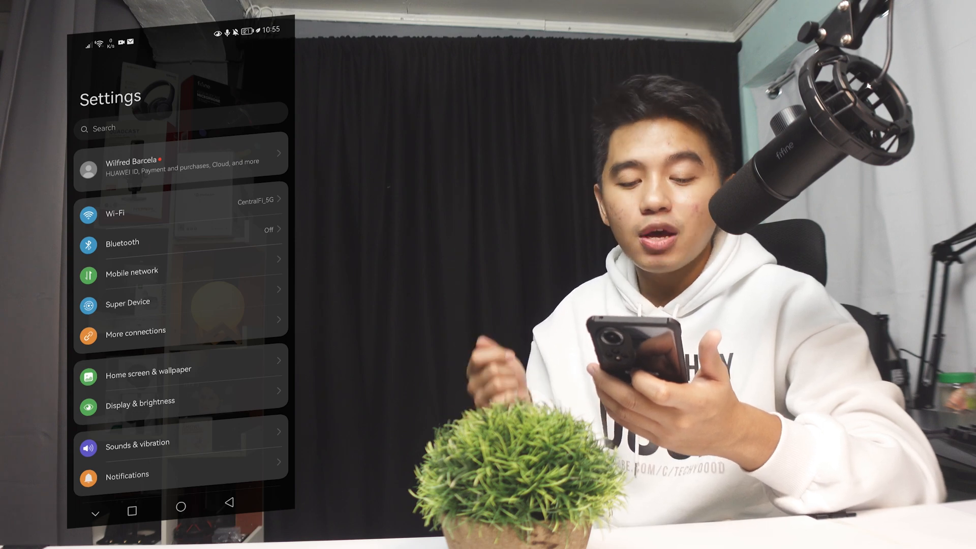
scroll("down", 3)
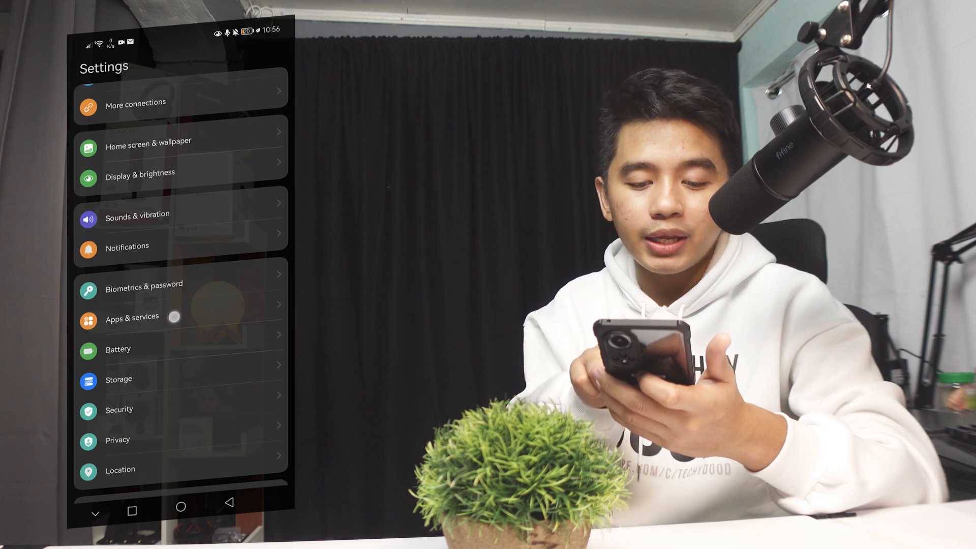
left_click(132, 317)
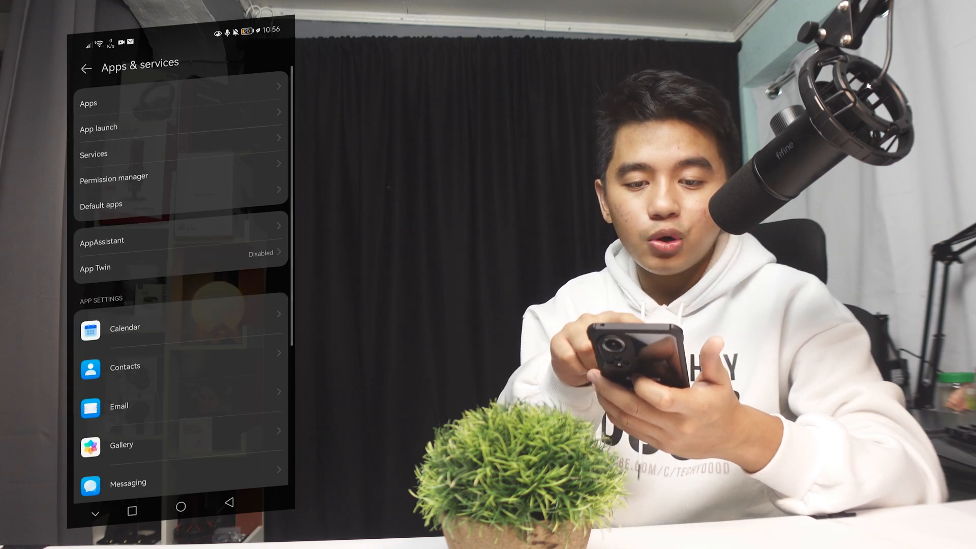
left_click(88, 104)
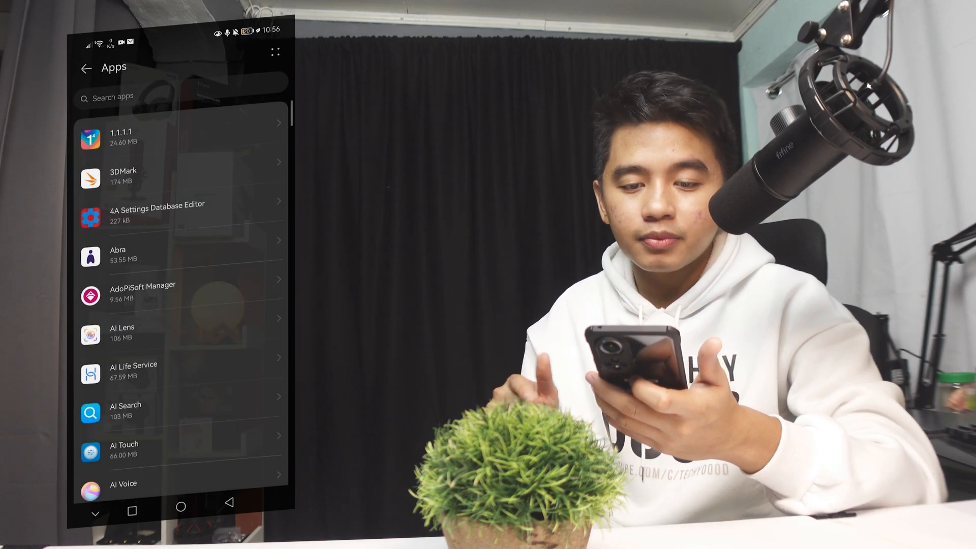
- Search installed apps for 'camer' and clear the Camera app's stored data
left_click(181, 97)
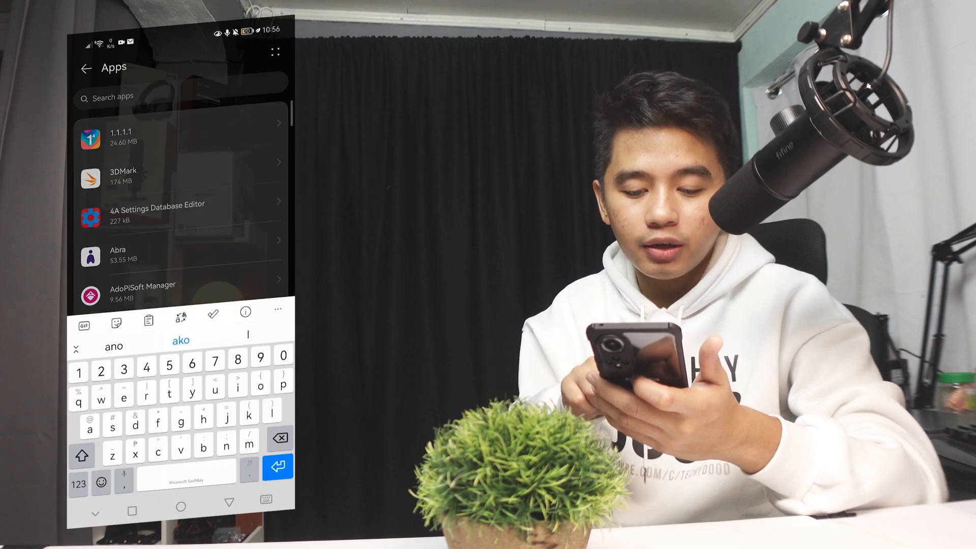
type("camer")
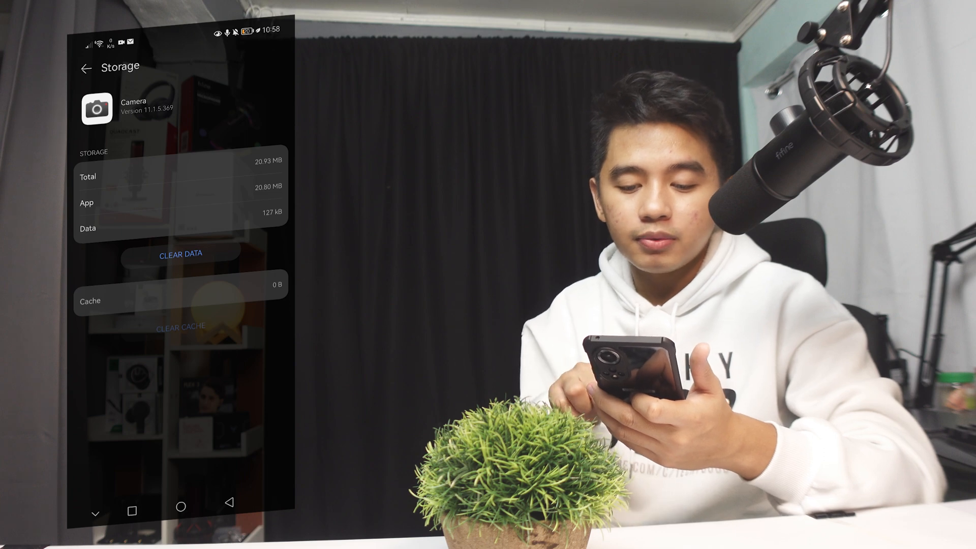
left_click(181, 253)
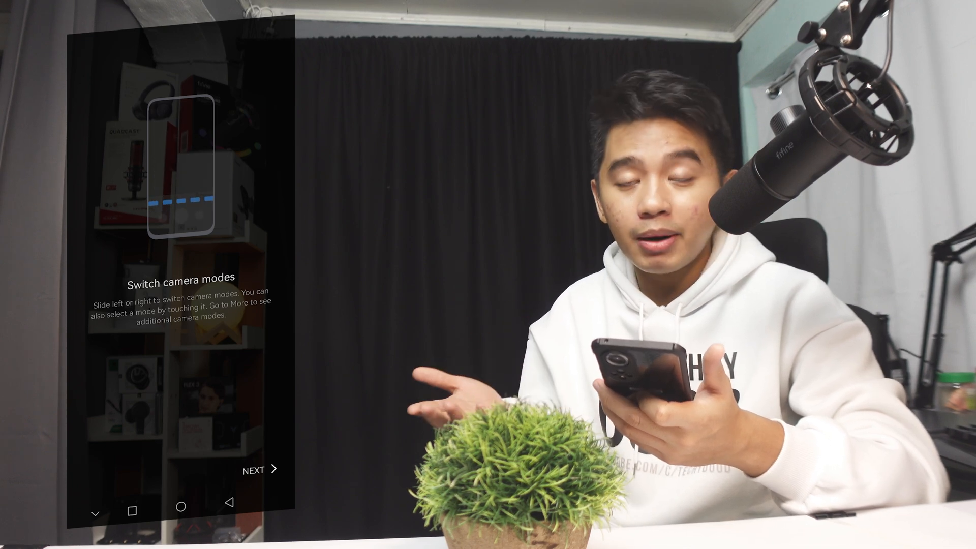
- Skip the camera's introductory tips, including the Vlog tip, and switch to Video mode
left_click(254, 468)
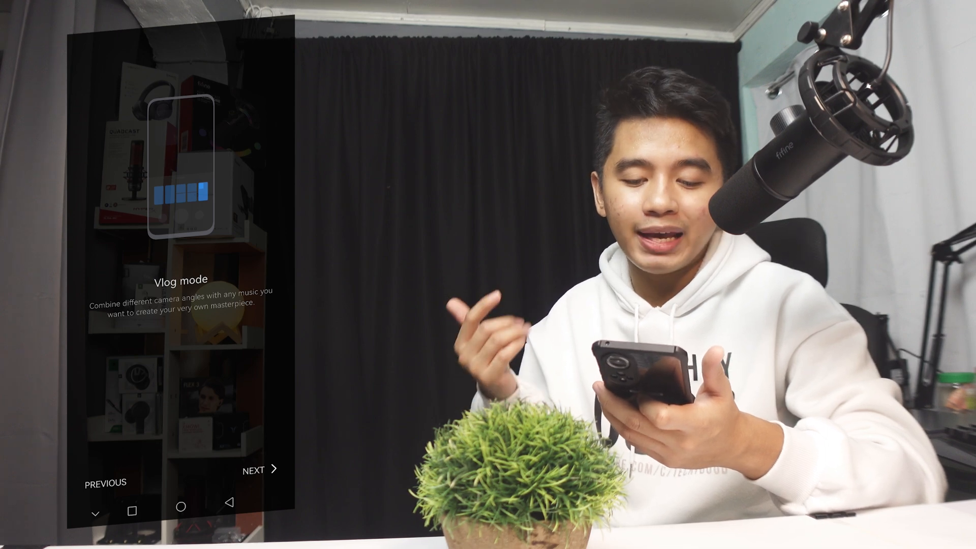
left_click(256, 469)
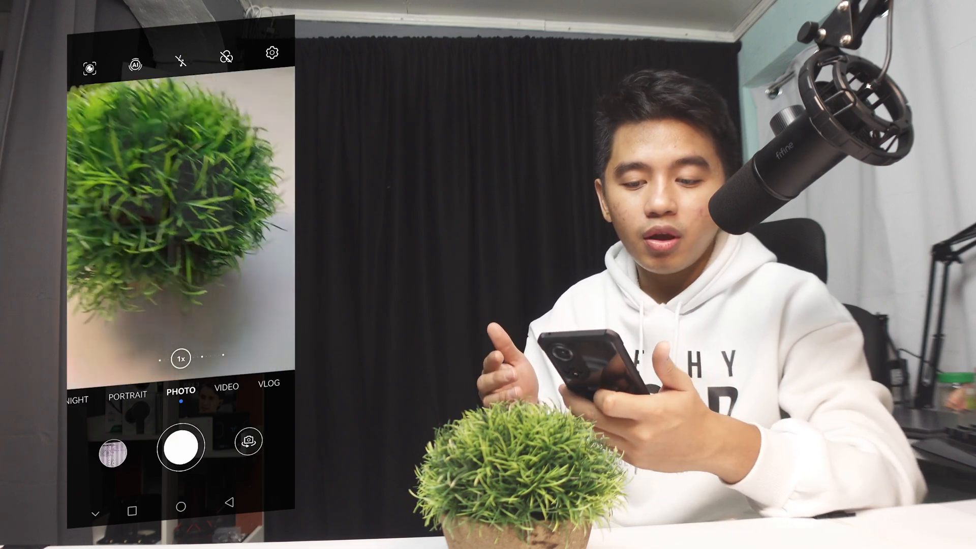
left_click(225, 388)
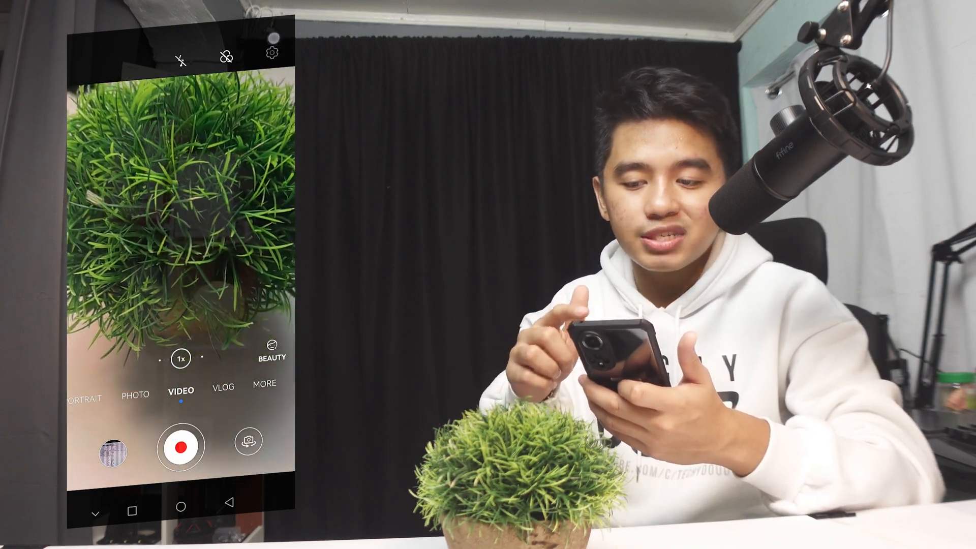
- Turn on Efficient video format in camera settings and return to Video mode
left_click(271, 52)
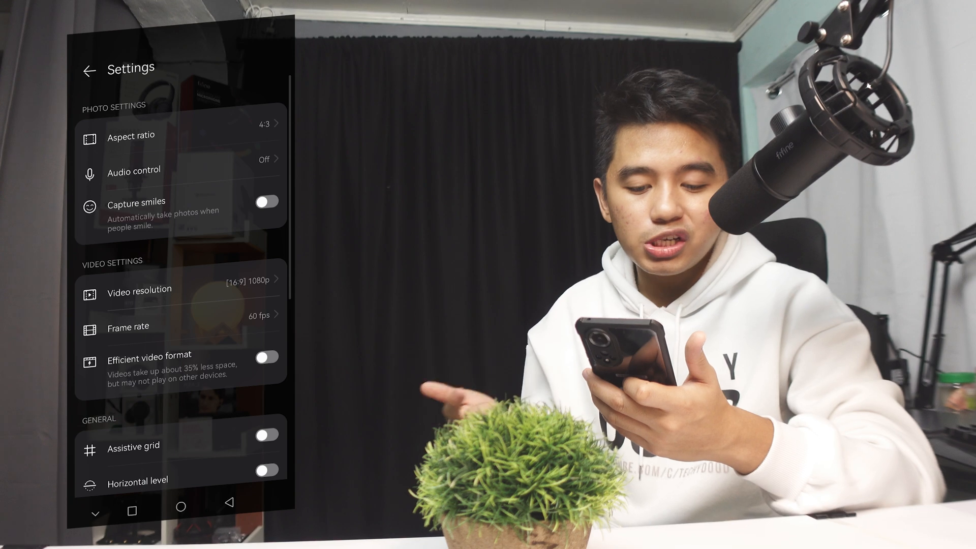
left_click(266, 357)
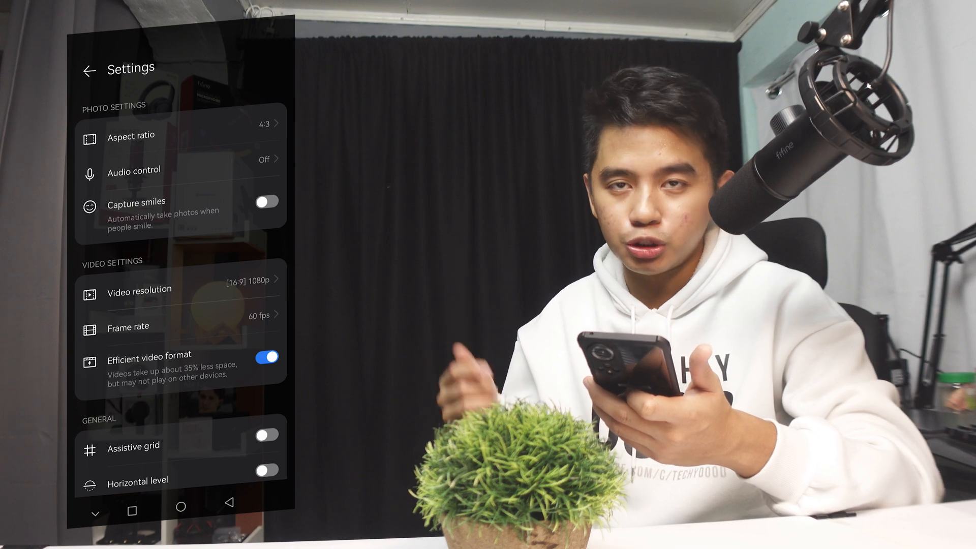
left_click(89, 69)
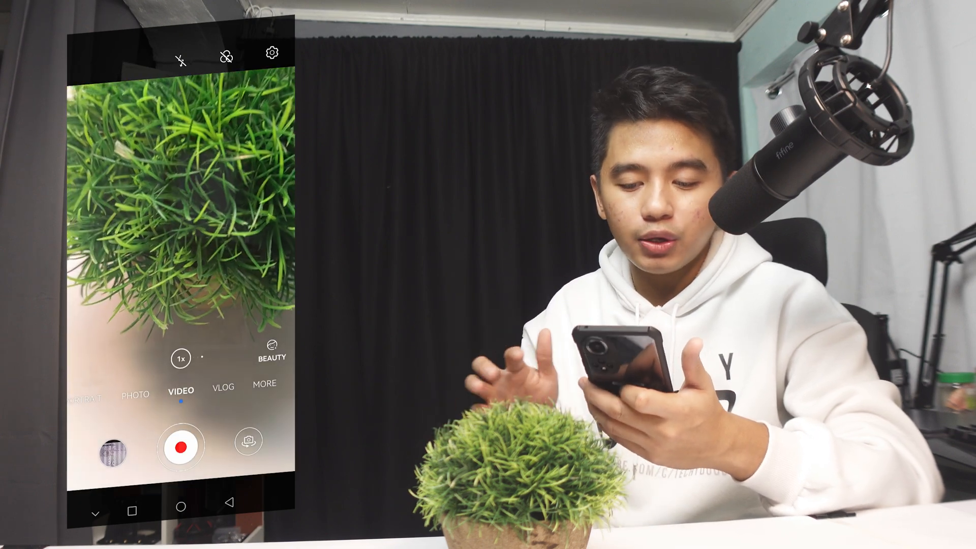